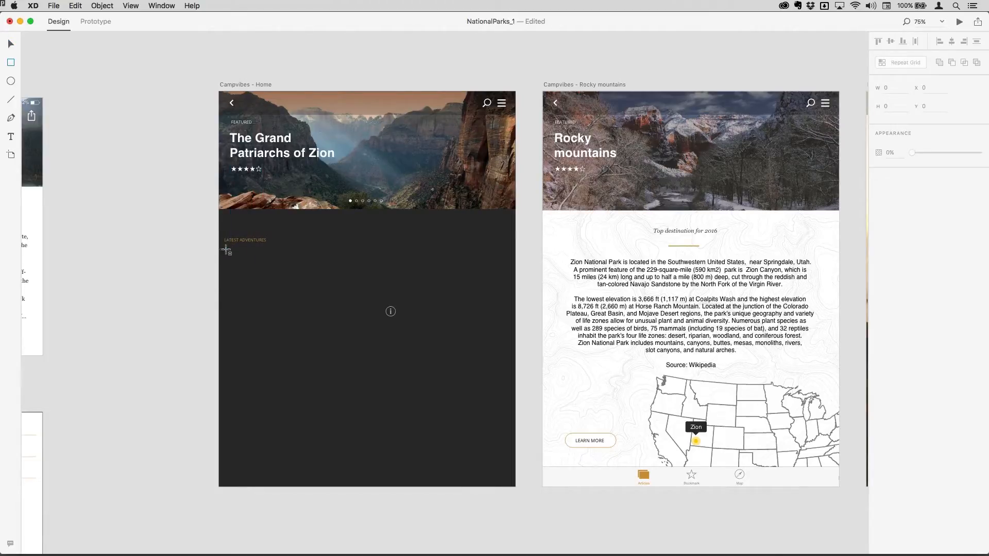
Draw a card rectangle below LATEST ADVENTURES with dark grey fill at 52% opacity
drag(224, 250, 329, 287)
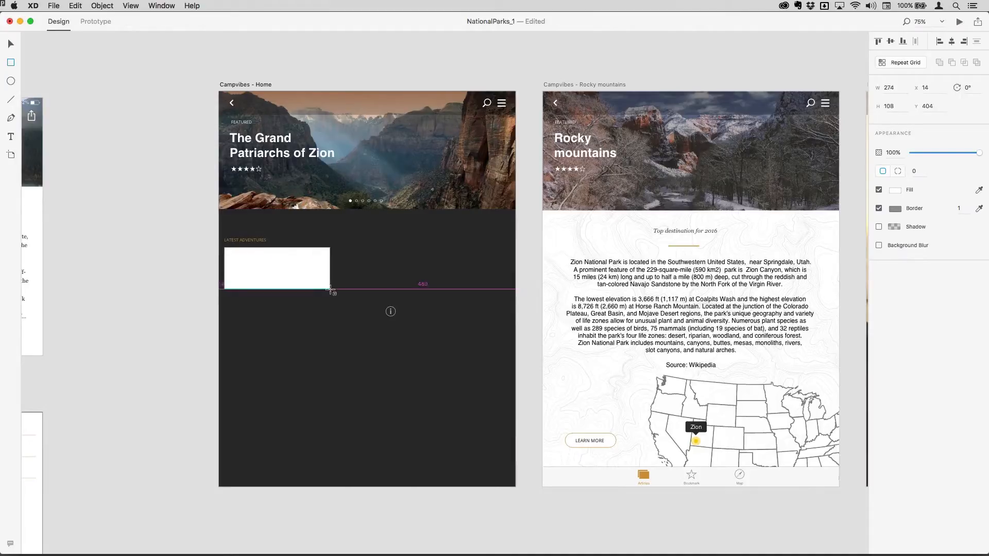
drag(330, 289, 368, 295)
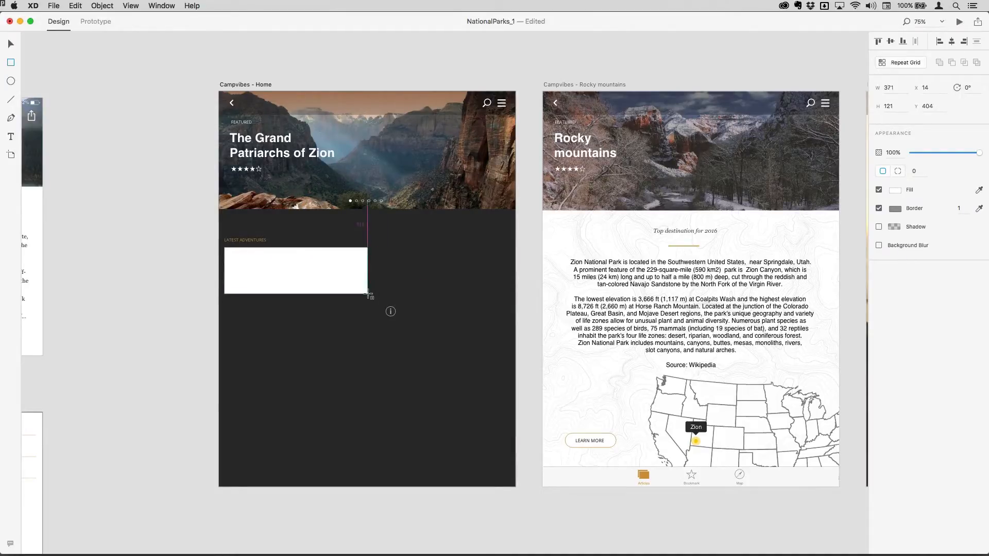
drag(369, 294, 360, 300)
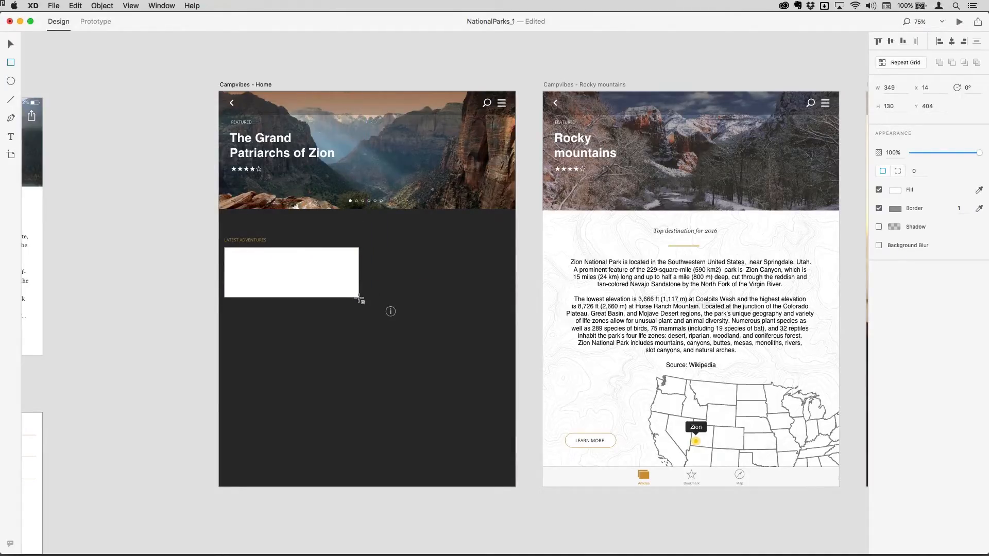
click(291, 272)
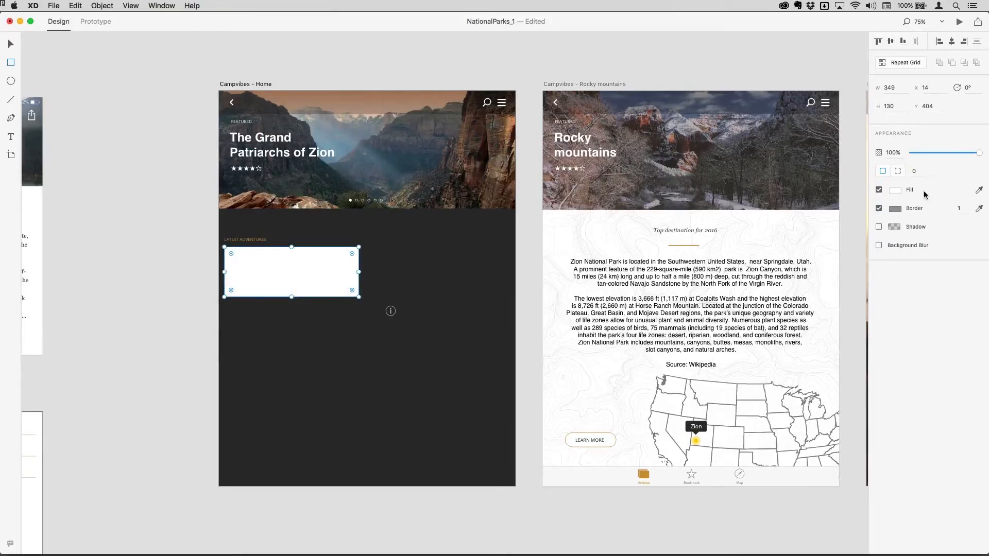
click(894, 190)
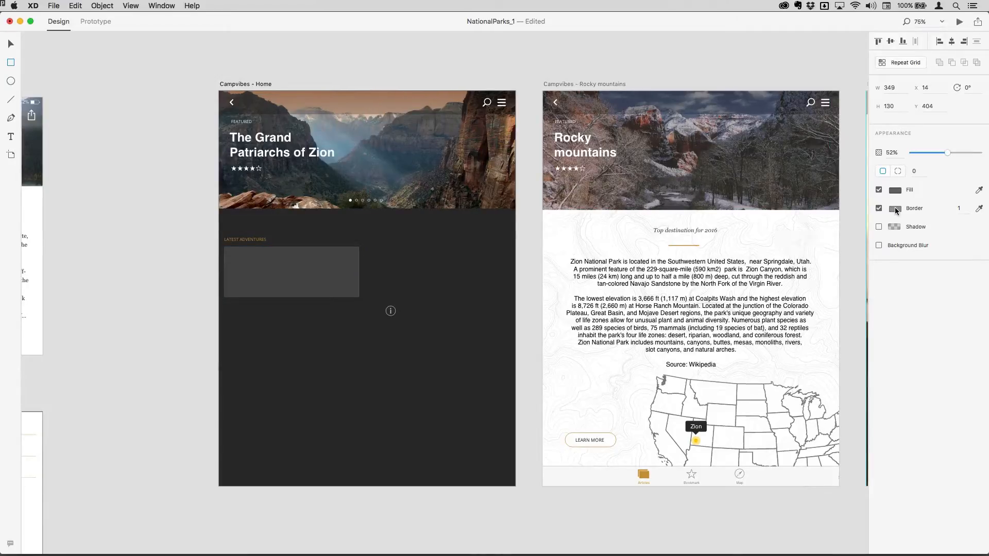
click(895, 208)
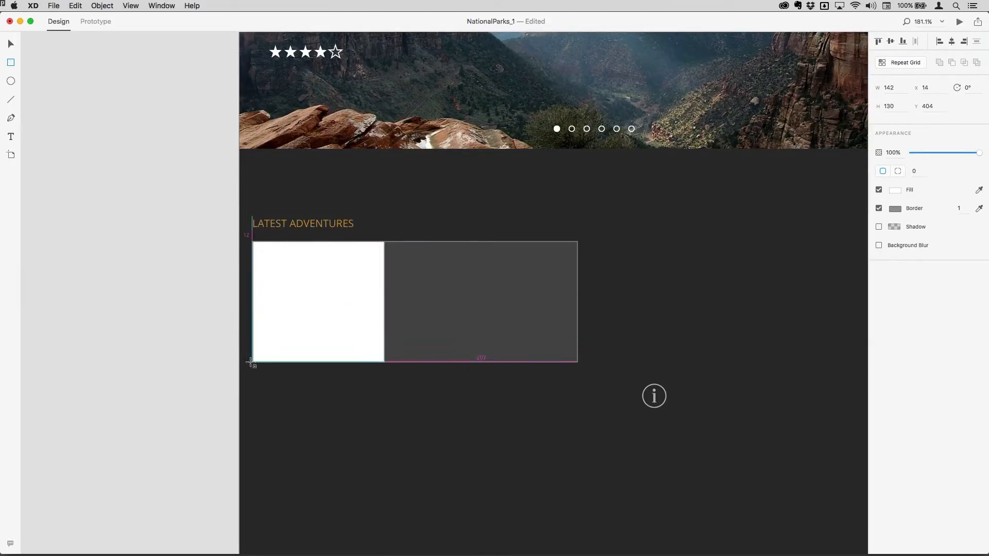
Give the inner square and card corner radius 10, grey the square, and remove its border
click(318, 301)
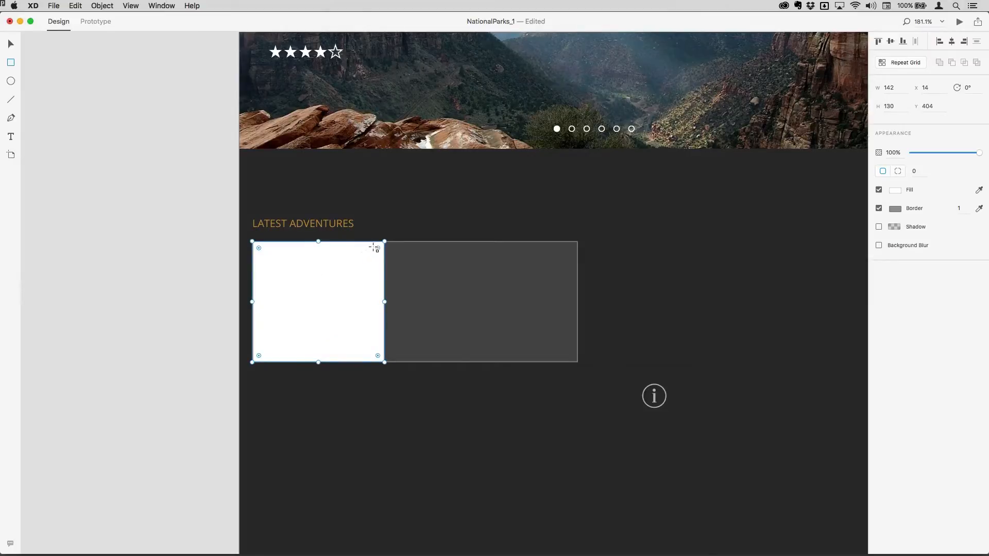
drag(377, 246, 377, 259)
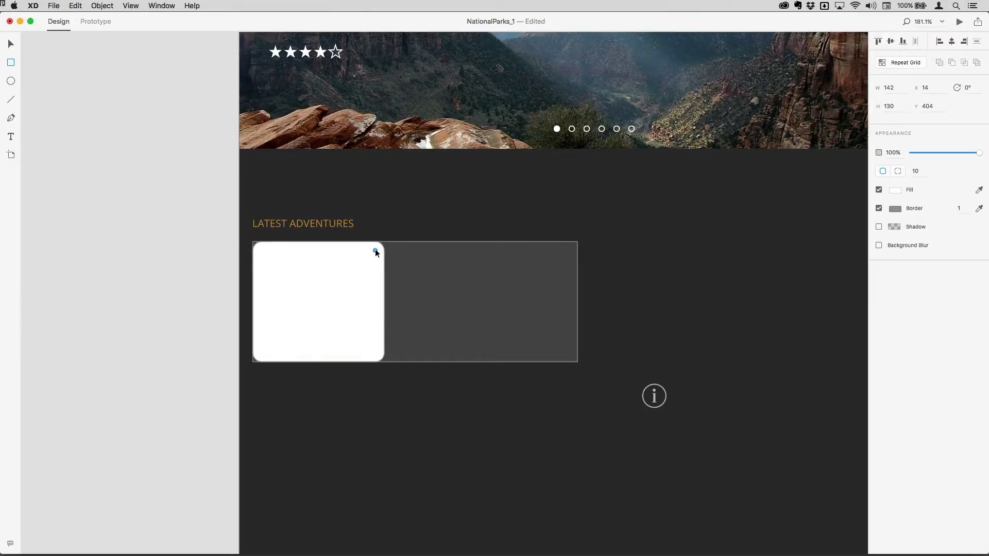
click(318, 302)
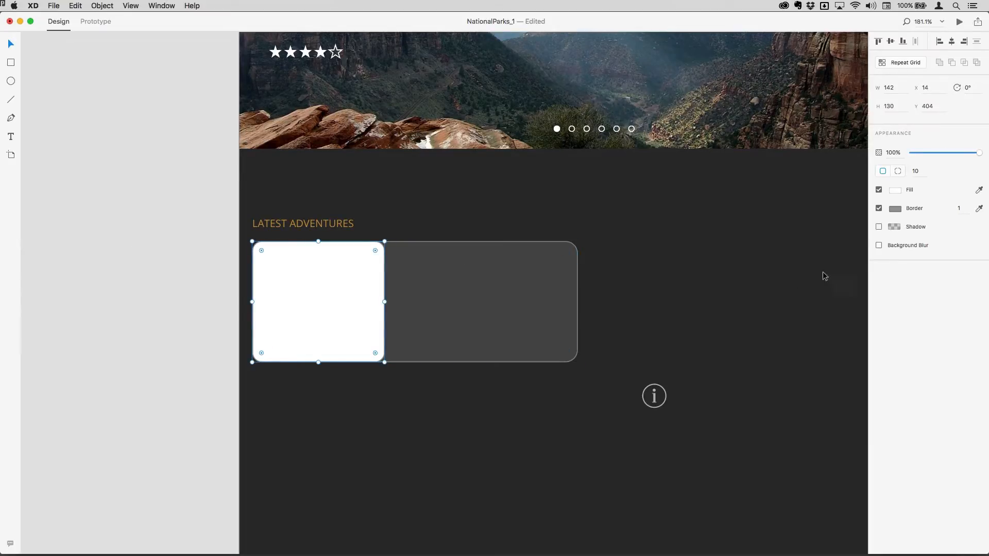
click(896, 189)
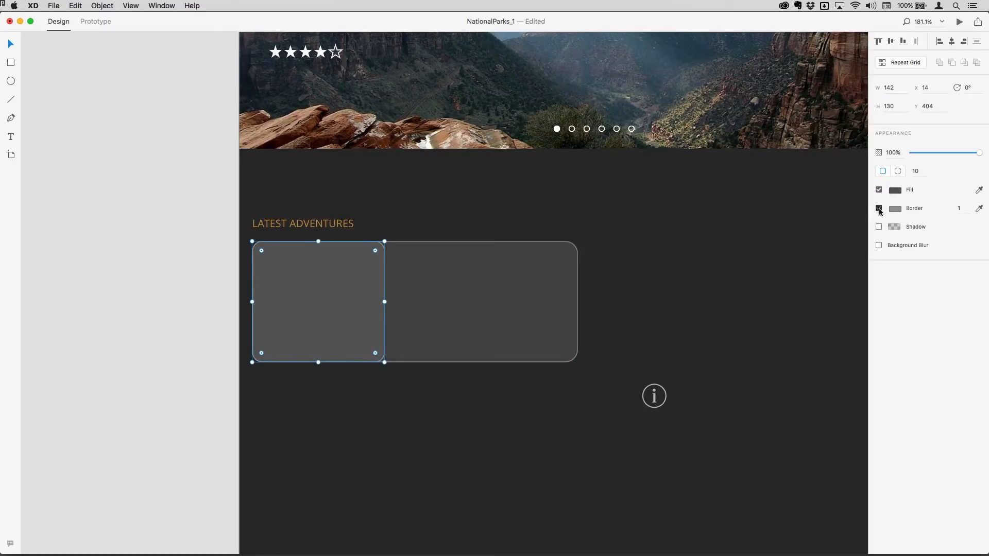
click(654, 396)
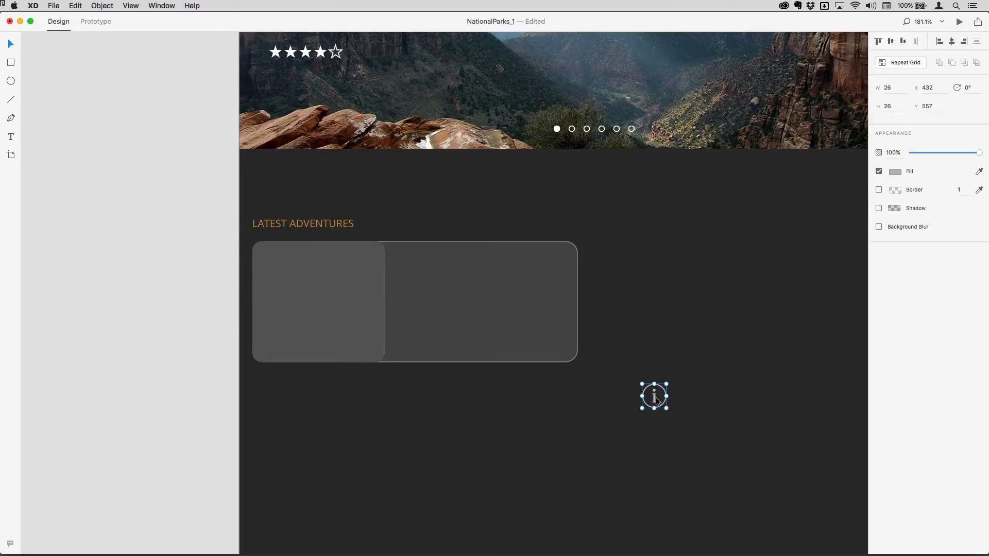
Place the info icon bottom-right, the compass icon at top, and inset the square slightly
drag(654, 396, 559, 342)
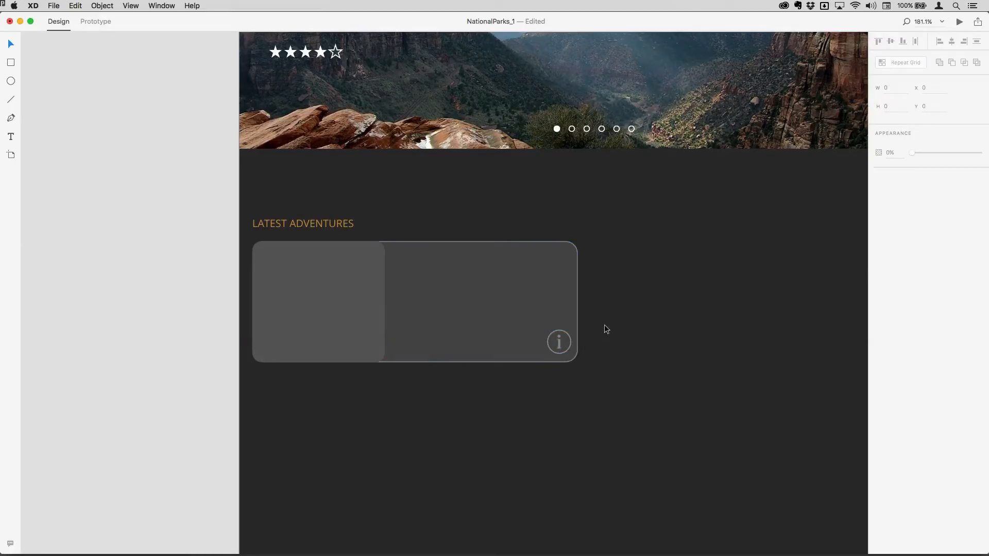
click(673, 342)
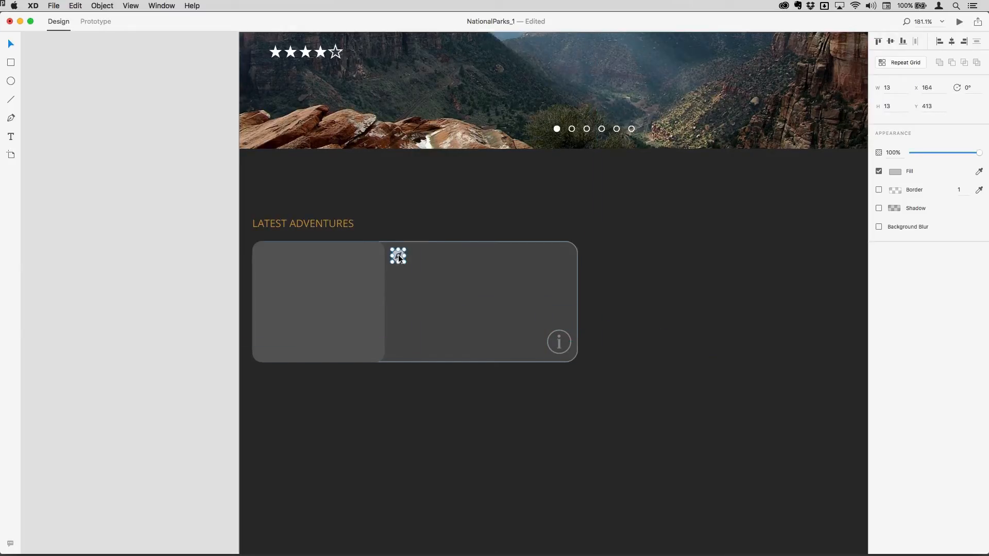
click(318, 301)
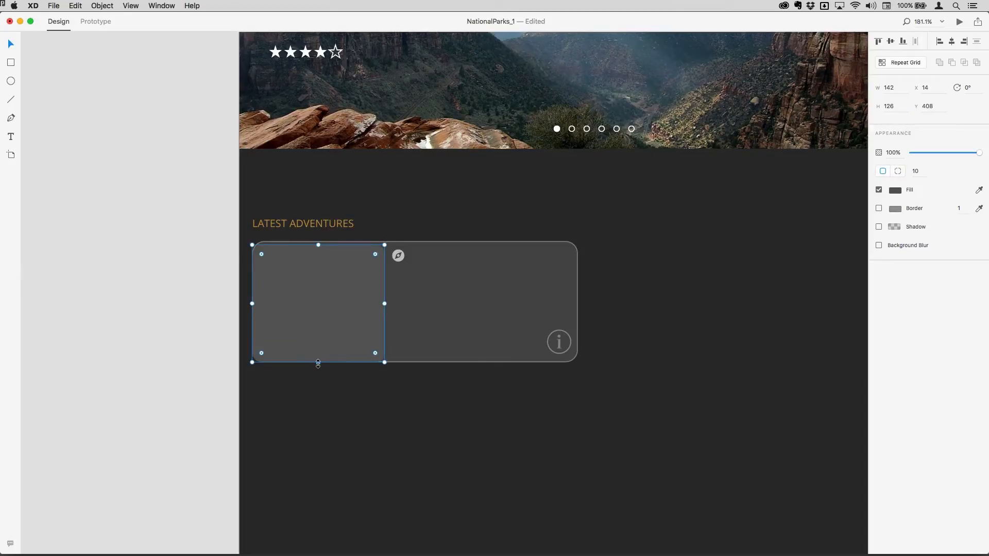
drag(317, 361, 317, 357)
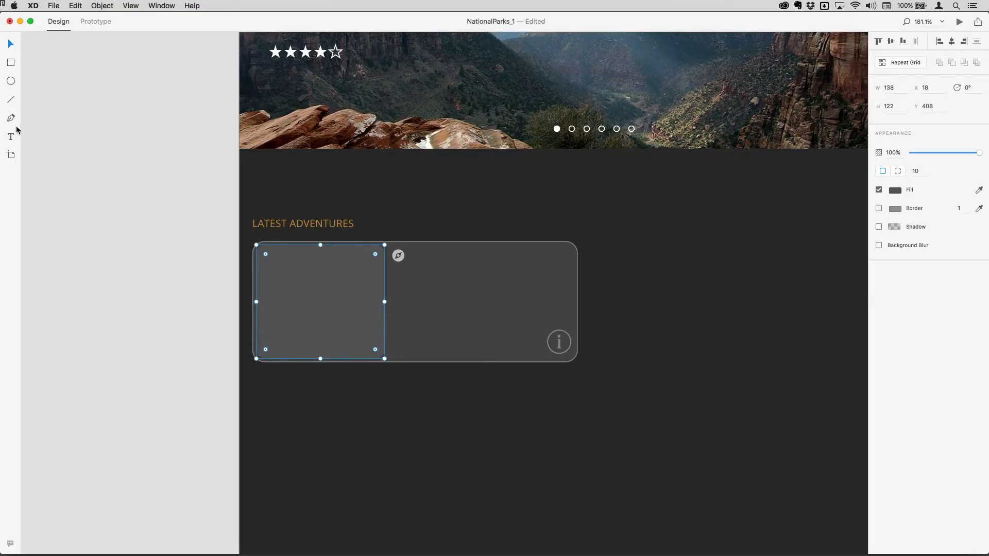
Add a 'Park Name' text label right of the compass icon, aligned with it
click(10, 136)
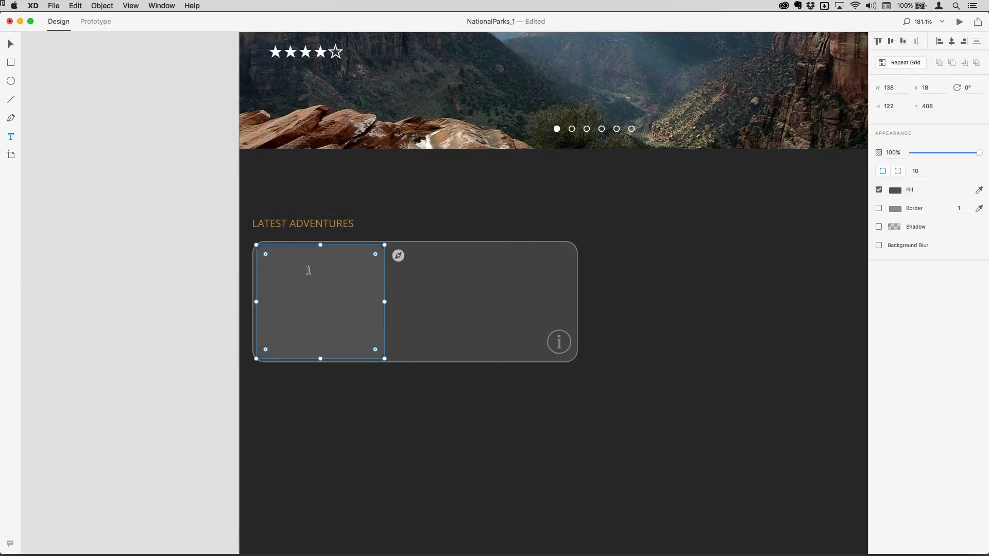
click(413, 253)
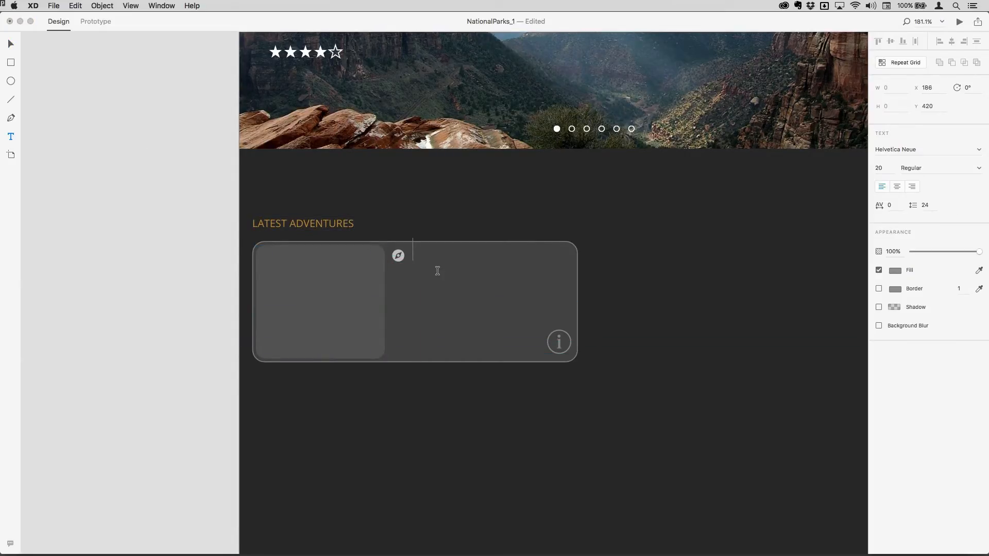
text(Park)
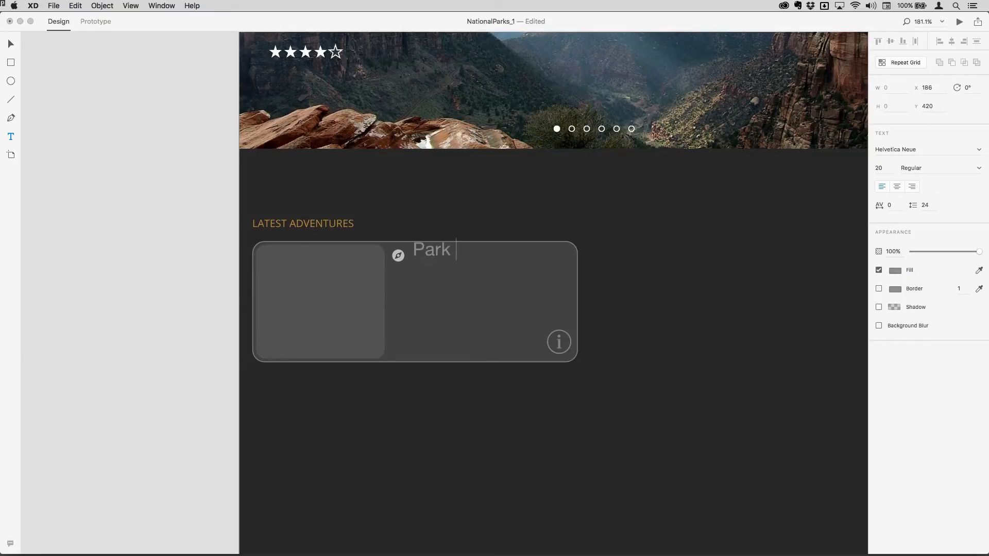
text(Lo)
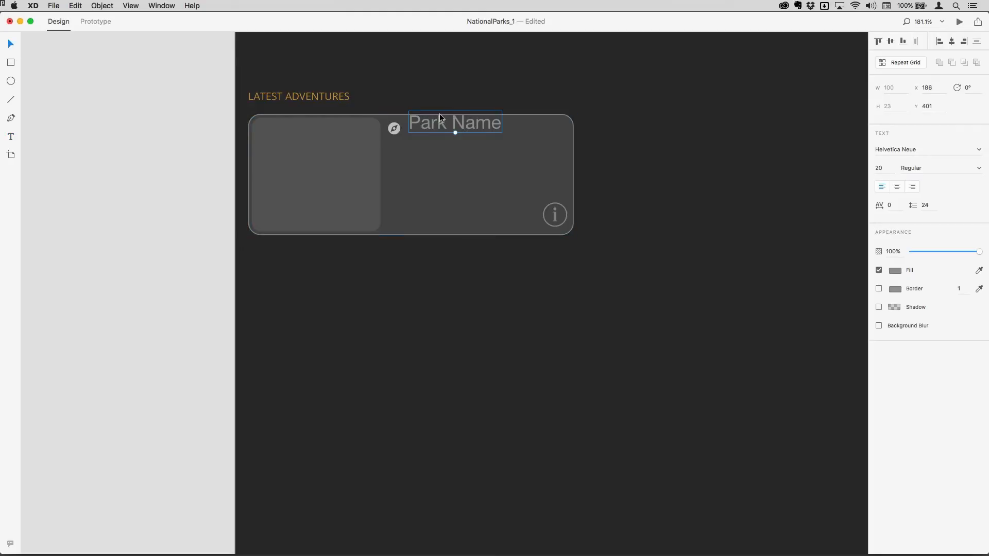
drag(454, 124, 454, 129)
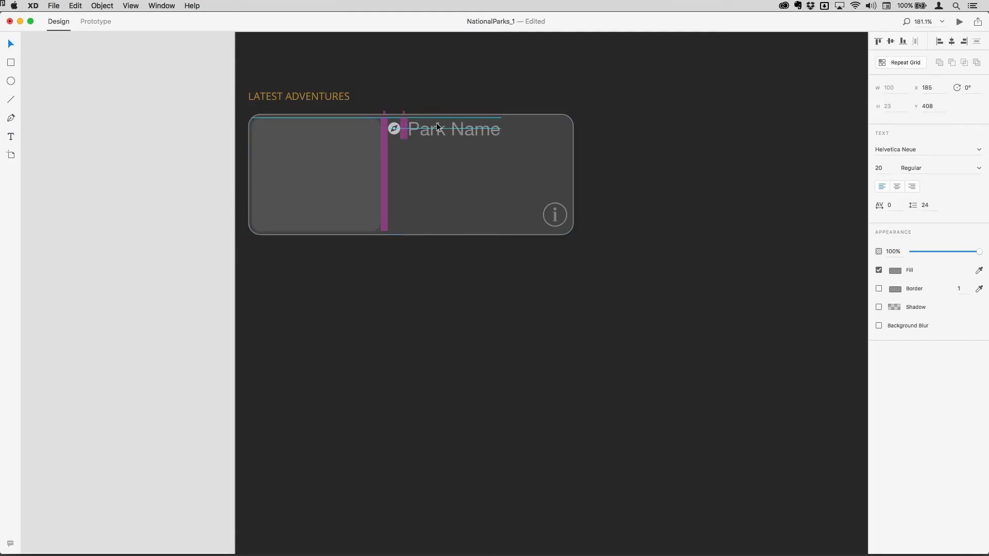
click(452, 129)
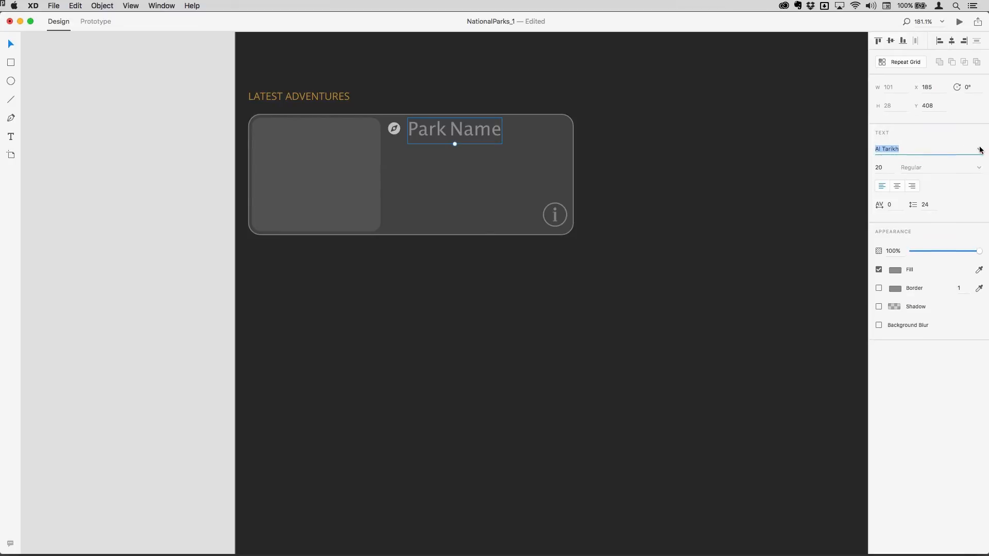
Change the Park Name font from Adelle Regular to Arial Bold
text(Adelle)
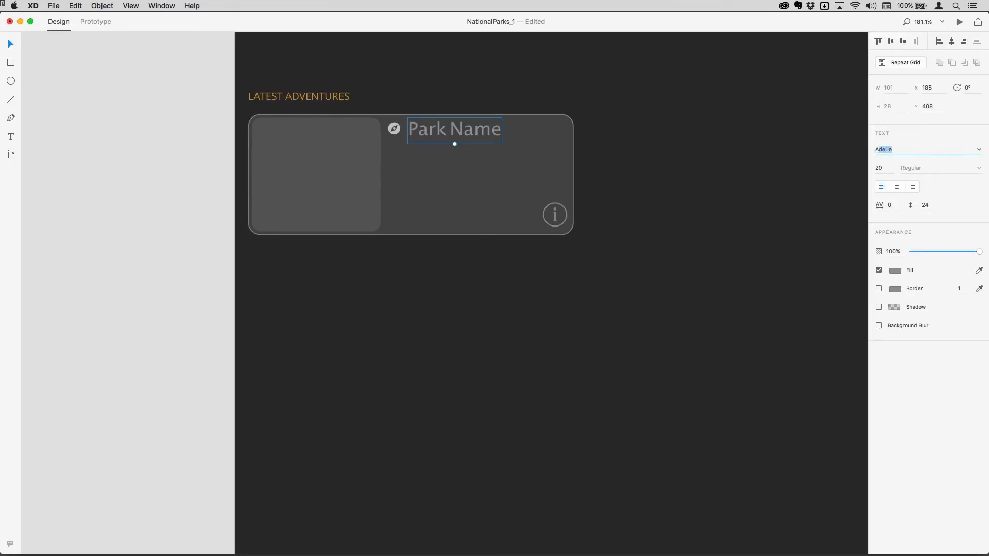
text(Arial)
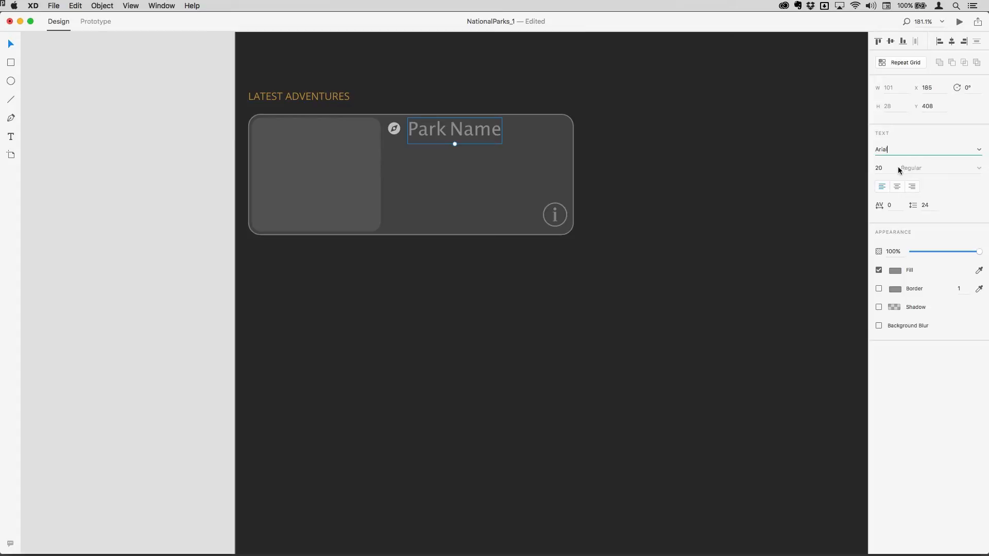
click(880, 168)
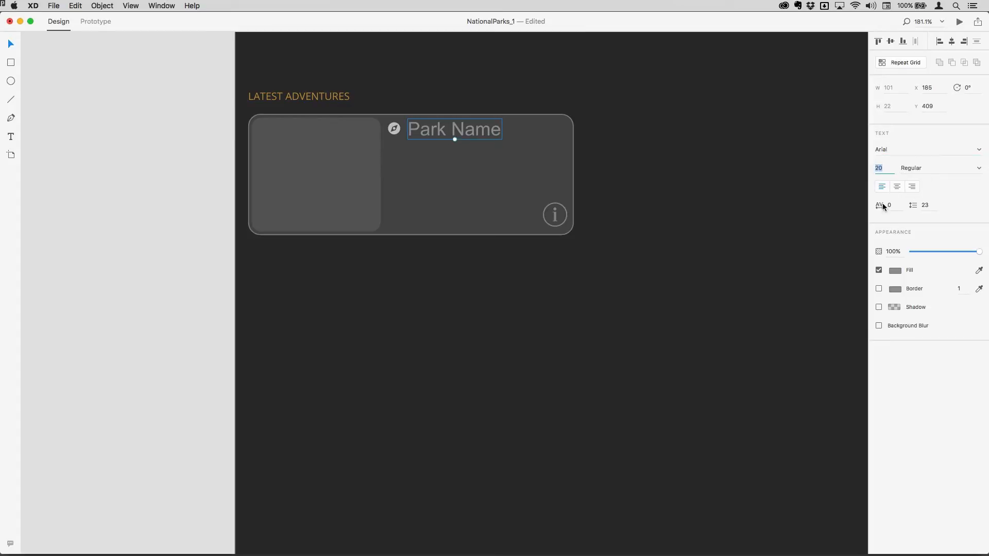
click(940, 168)
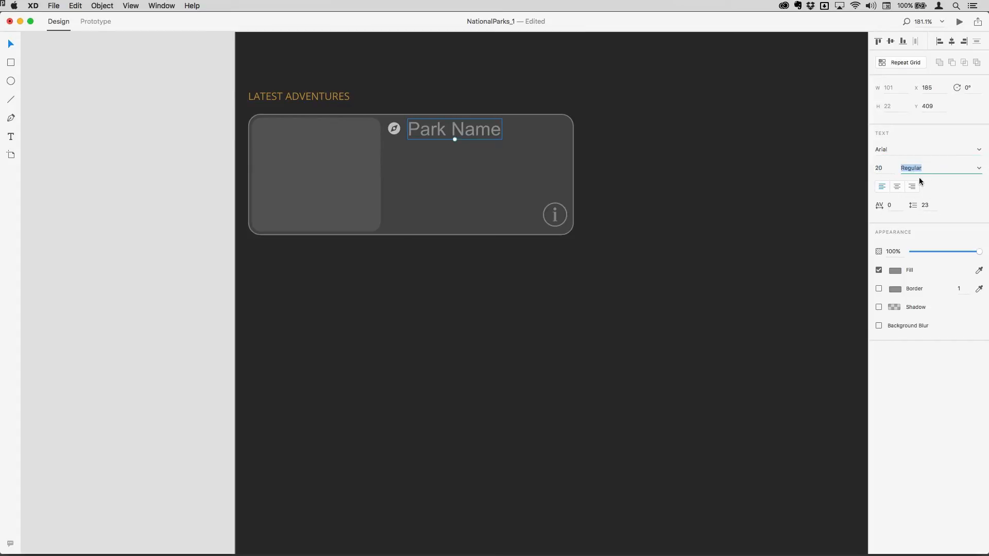
click(939, 168)
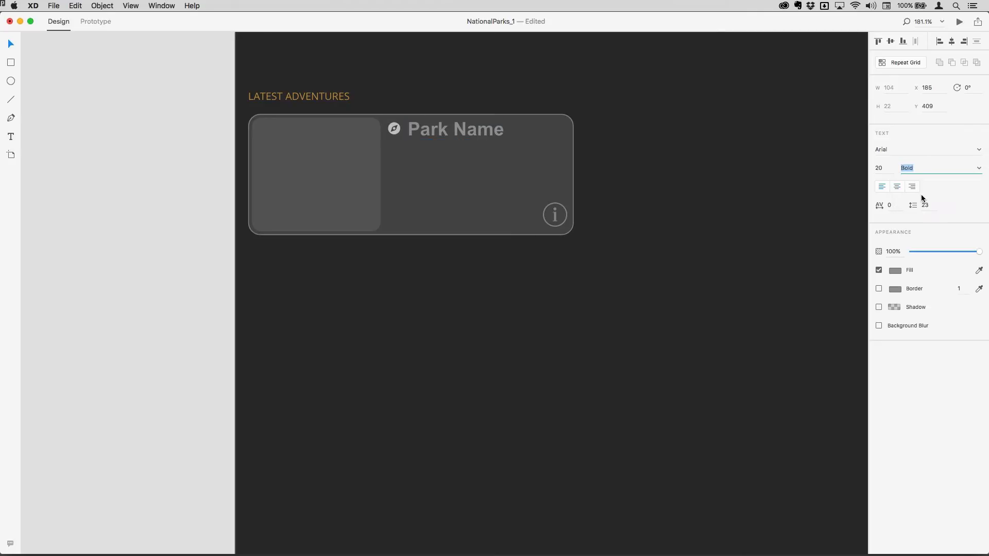
click(456, 129)
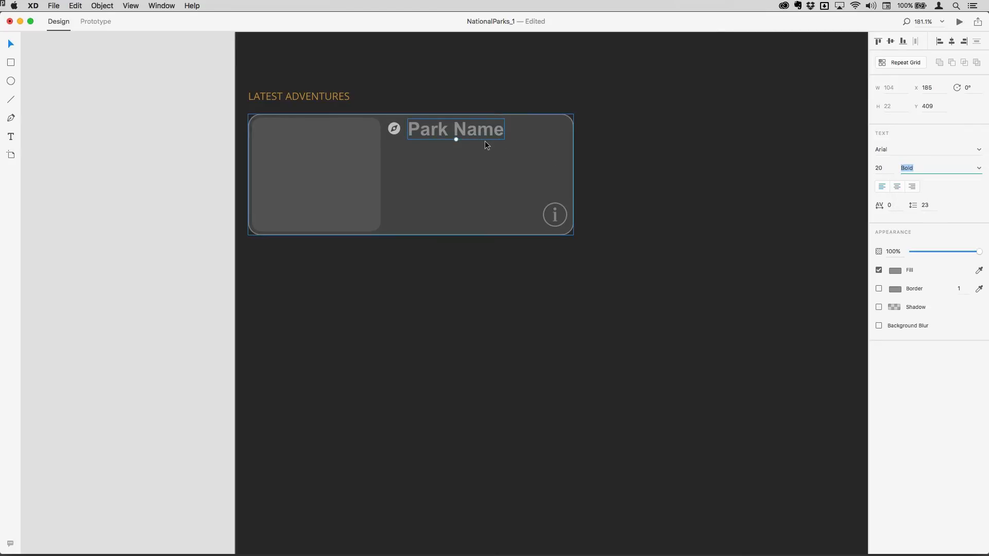
mouse_move(502, 222)
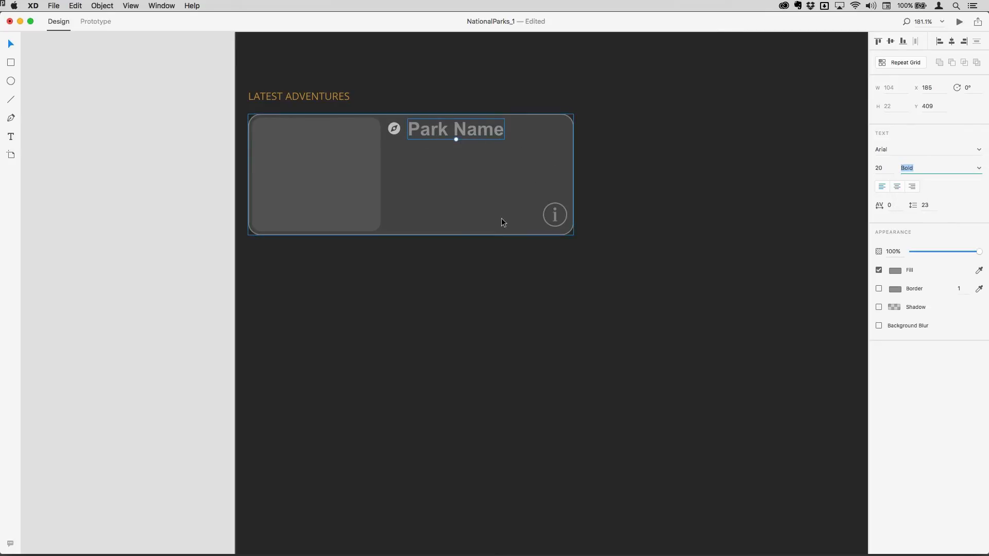
click(505, 110)
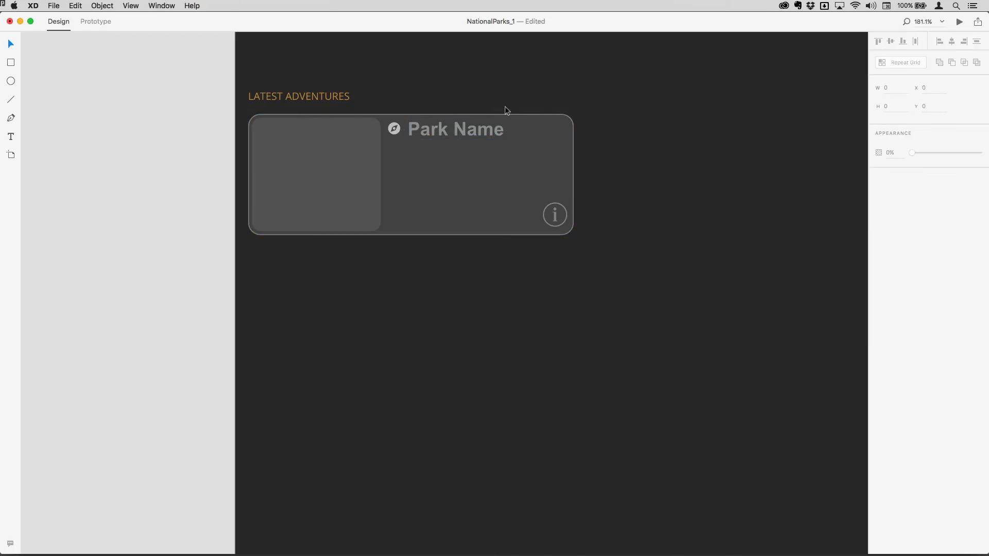
click(410, 174)
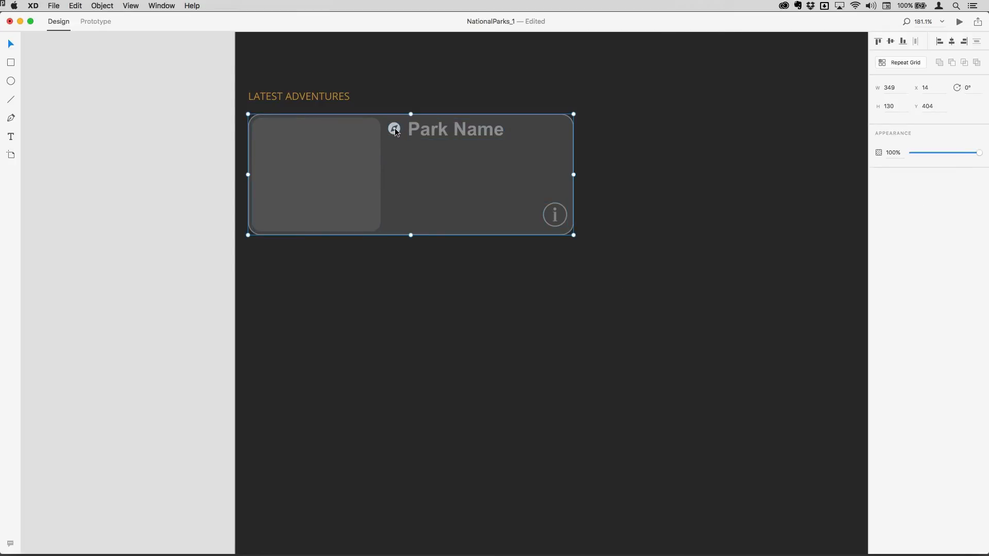
Reposition the compass icon, then select the whole card group and zoom out to the Home artboard
click(394, 129)
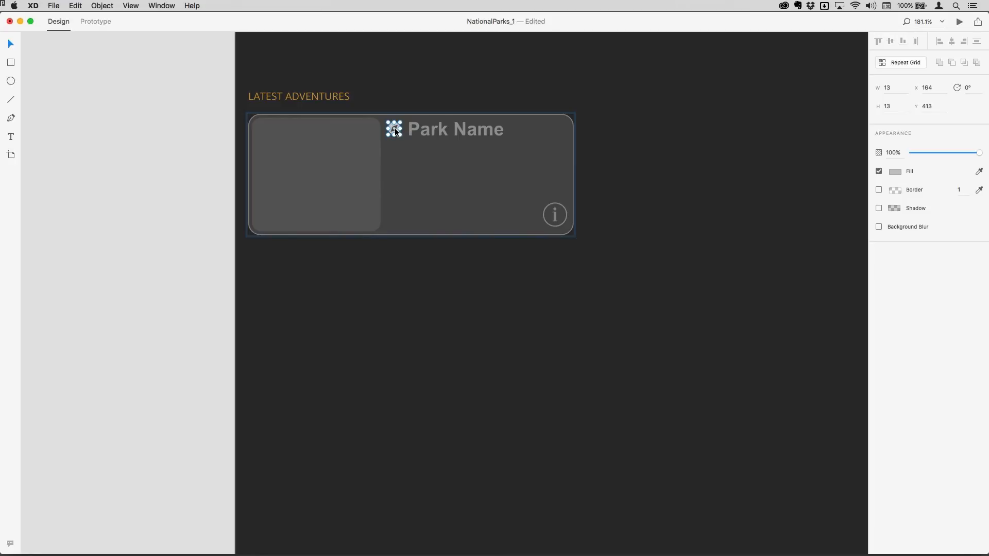
drag(393, 129, 396, 87)
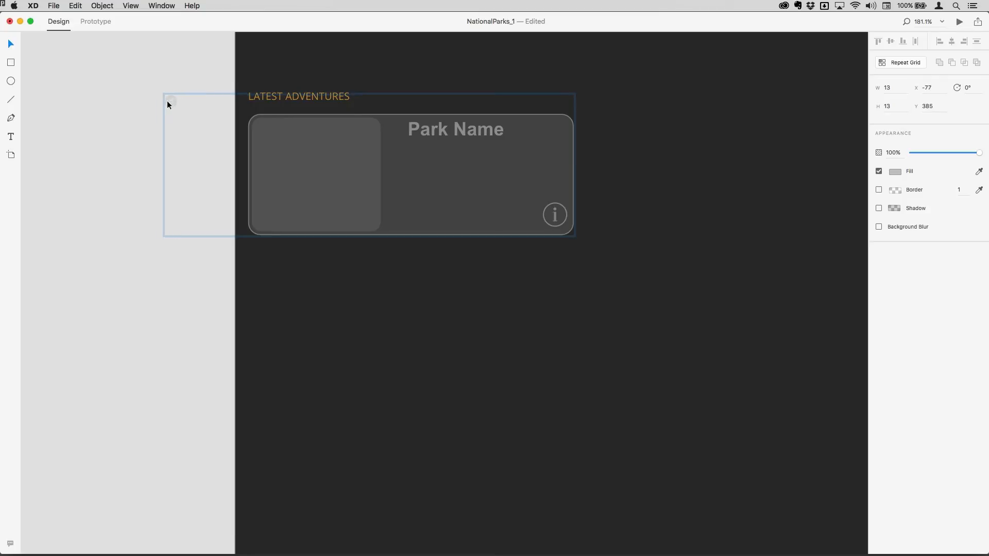
drag(168, 104, 161, 98)
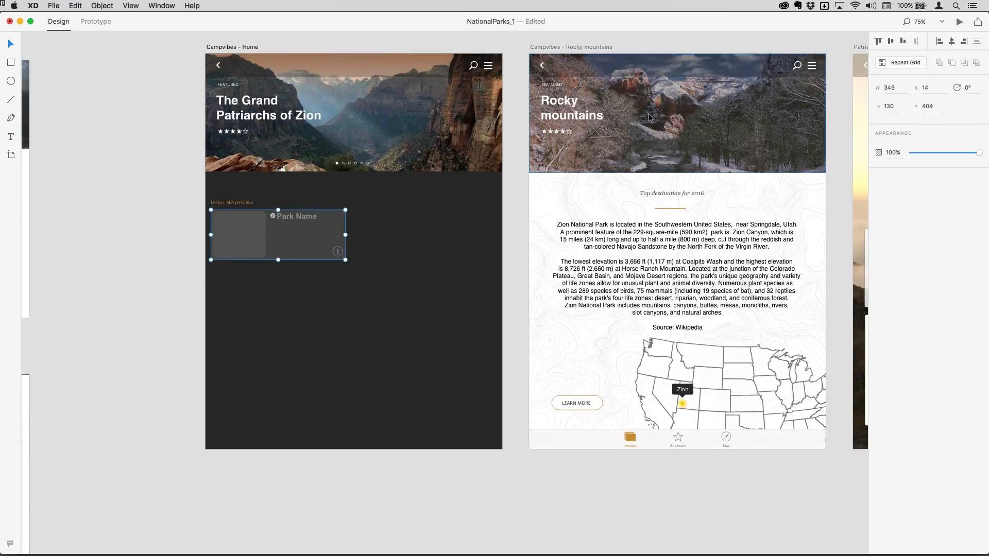
Turn the card into a Repeat Grid and stretch it to two columns across the Home screen
click(903, 61)
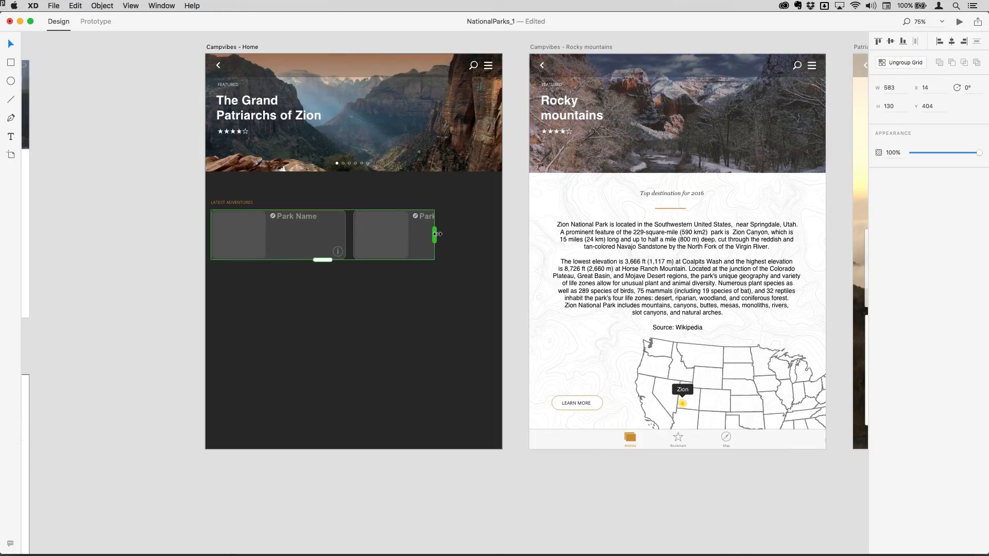
drag(435, 235, 501, 235)
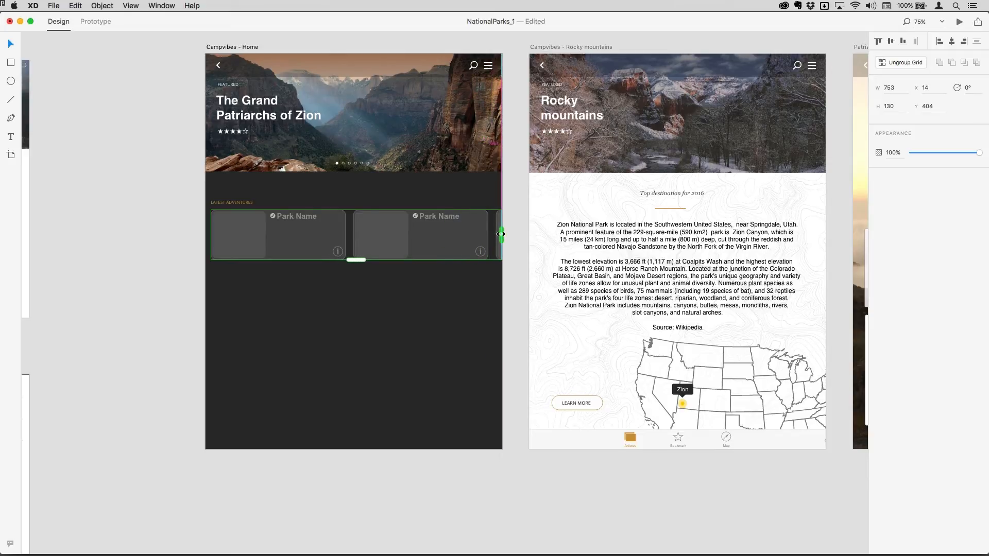
drag(500, 235, 497, 241)
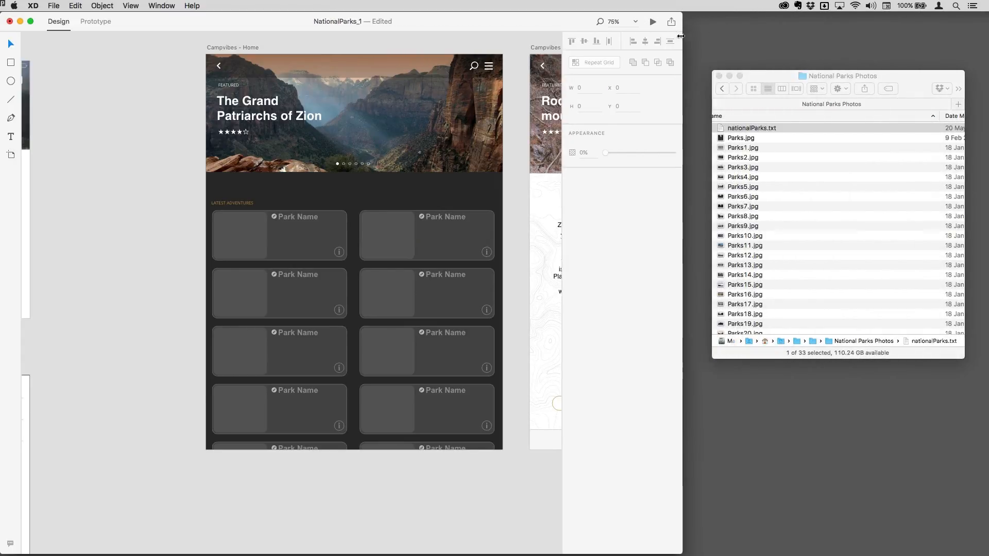
Select Parks1.jpg through Parks9.jpg in Finder and drop them onto the grid's image placeholder
click(753, 128)
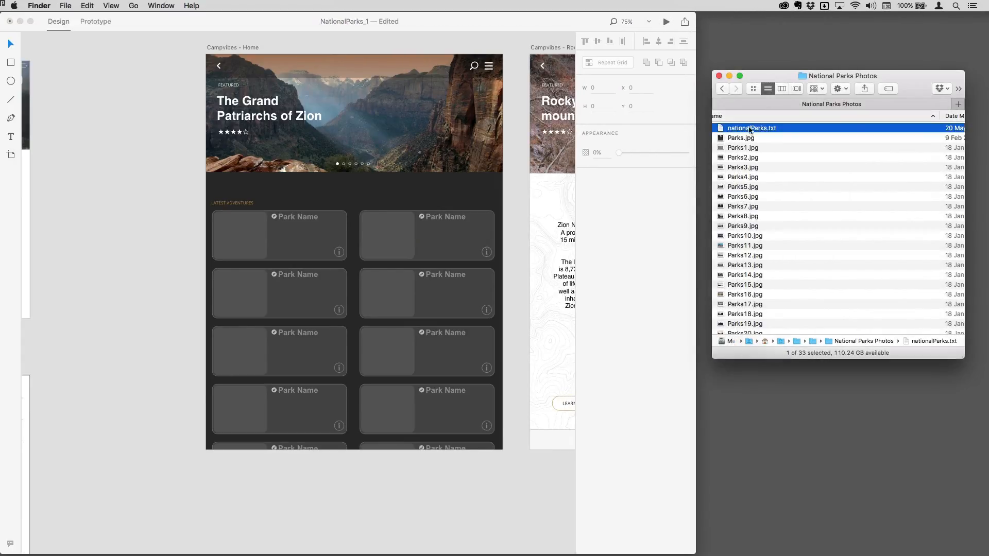
click(743, 147)
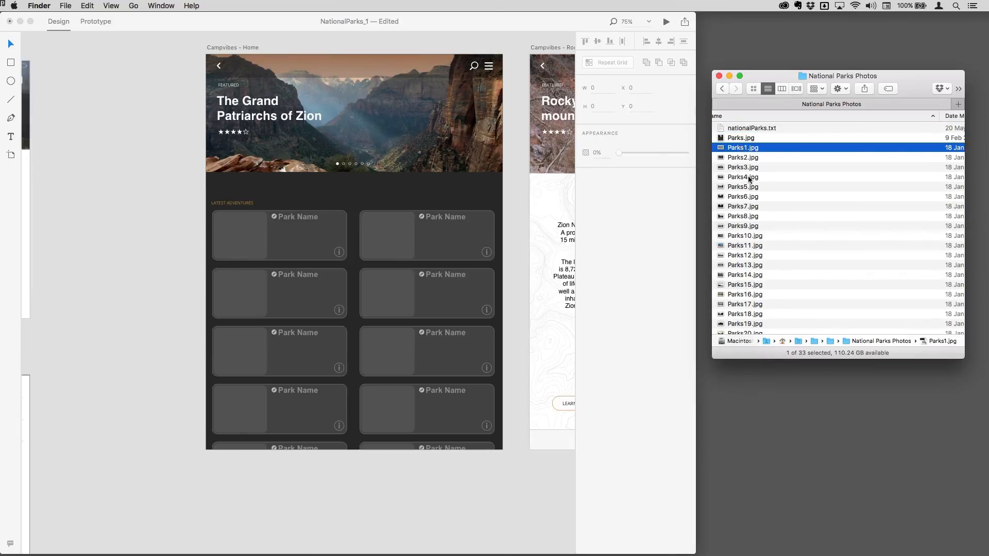
click(743, 225)
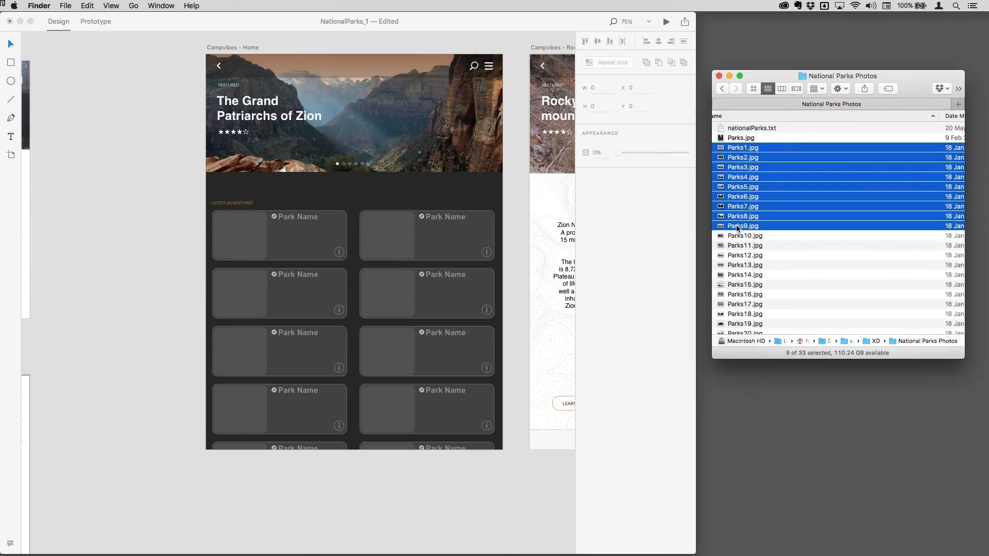
click(745, 235)
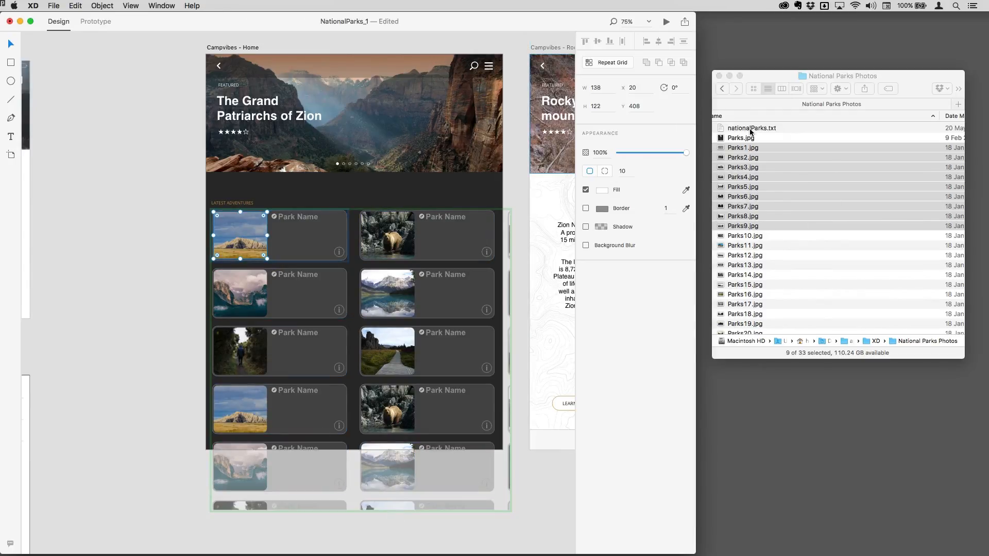
click(751, 128)
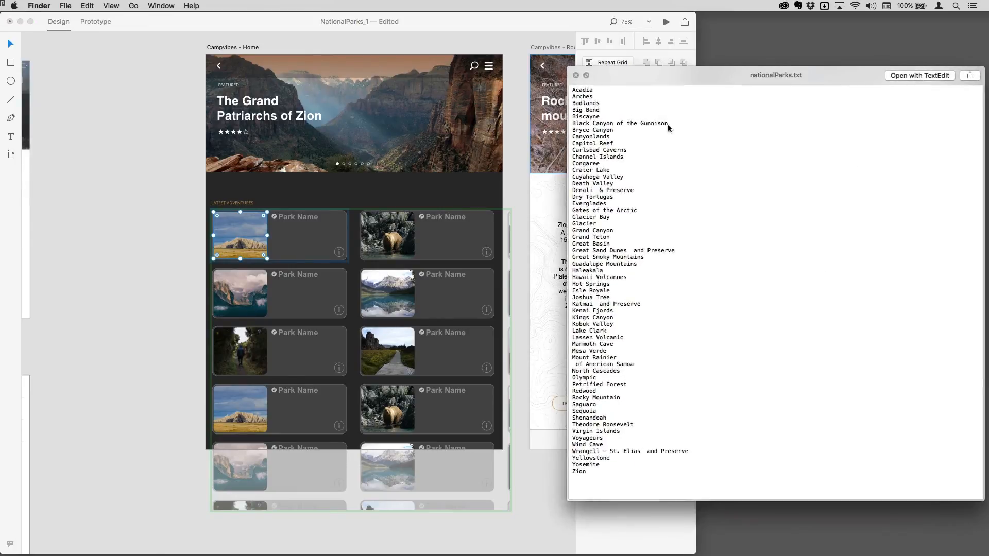
mouse_move(590, 254)
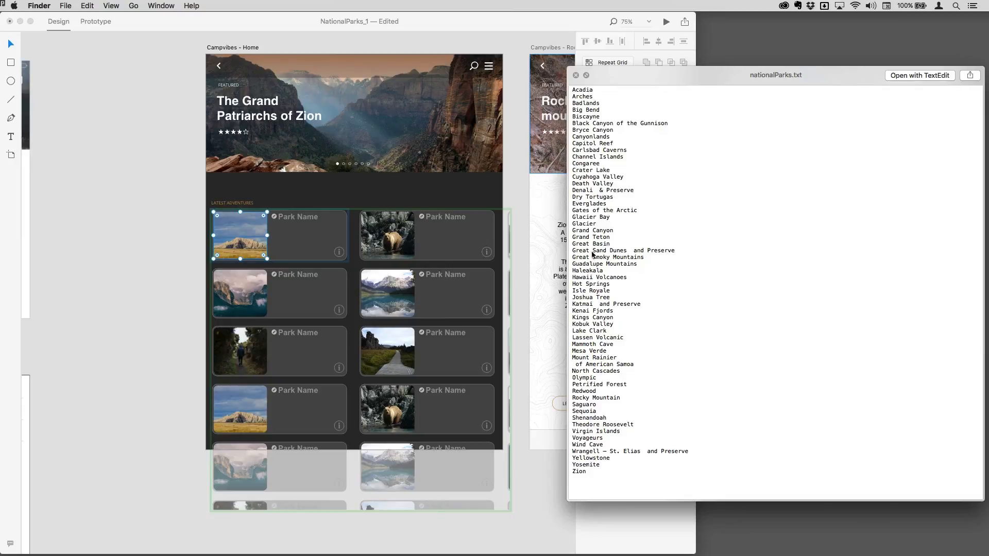